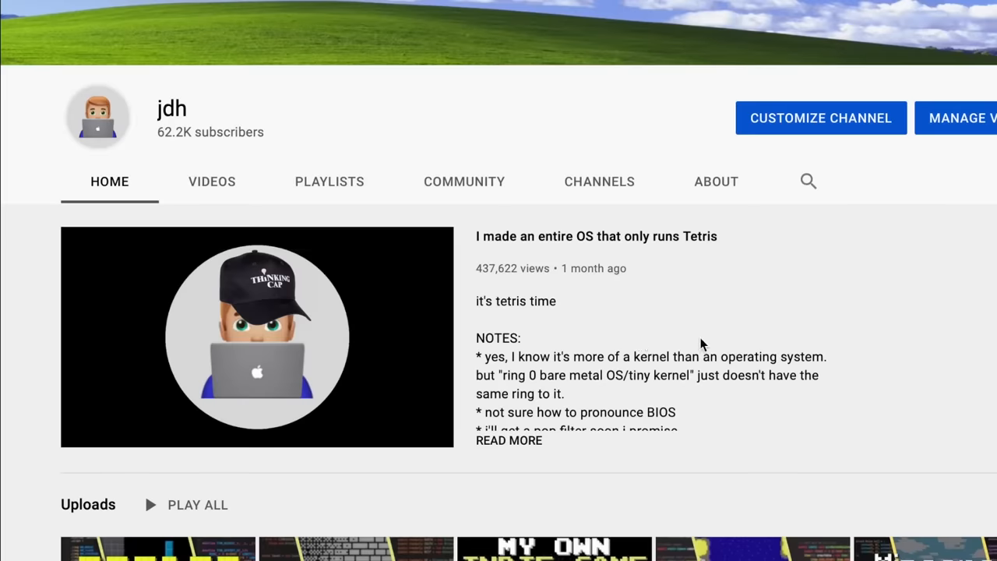
{"action": "mouse_move", "coordinate": [876, 351]}
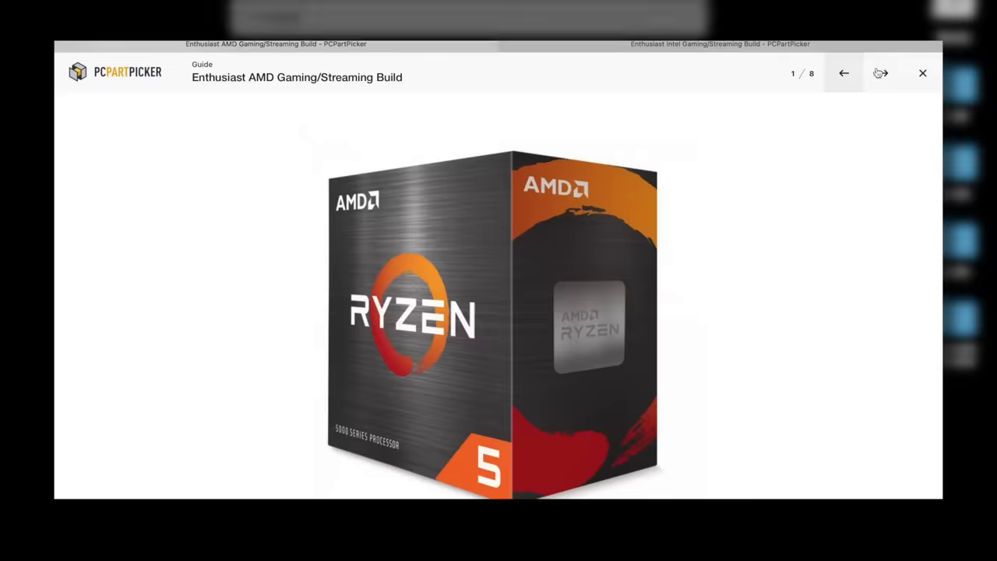
Advance the guide's photo gallery past the Ryzen 5 processor image
{"action": "left_click", "coordinate": [923, 73]}
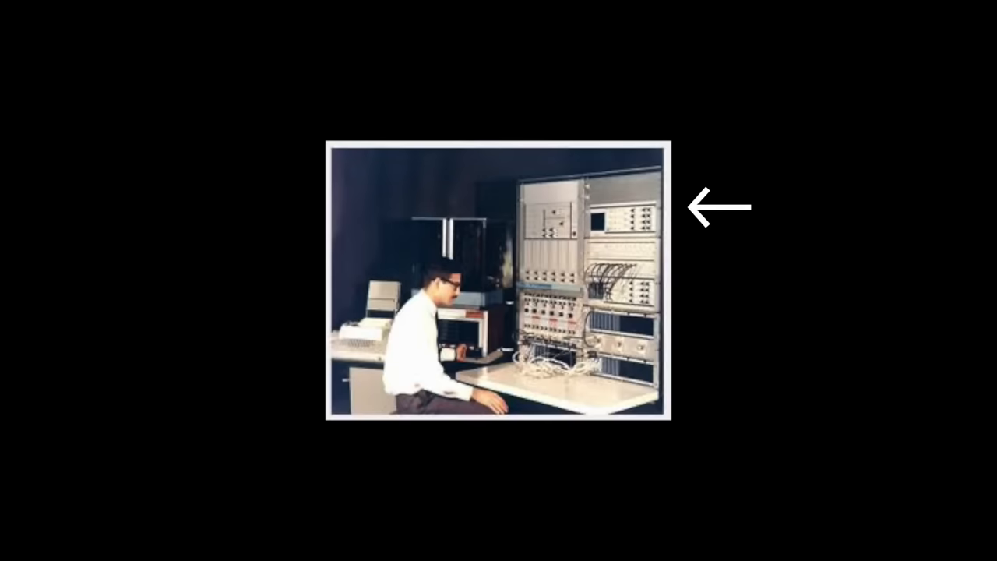
{"action": "left_click", "coordinate": [716, 205]}
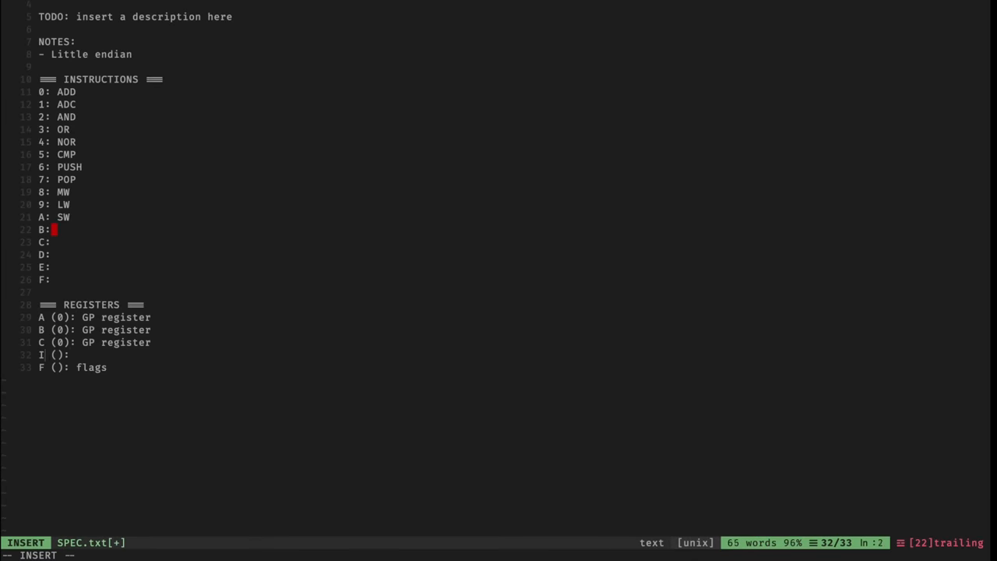
Add the '- 8-bit proc' bullet under GENERAL in SPEC.txt
{"action": "type", "text": "- 8-bit processor"}
{"action": "type", "text": "OVERFLOW"}
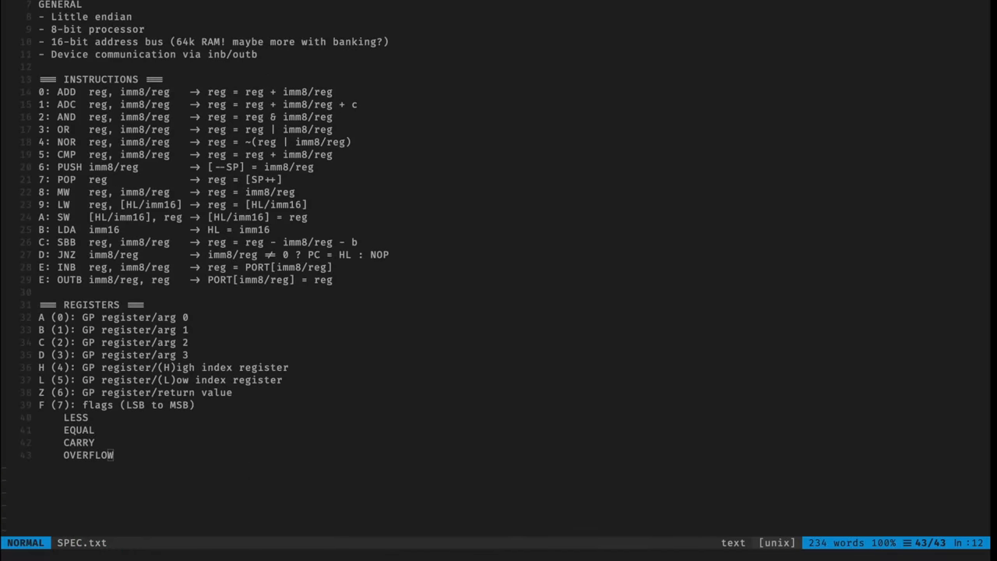
{"action": "mouse_move", "coordinate": [270, 451]}
{"action": "type", "text": "=== INSTRUCTION LAYOUT ==="}
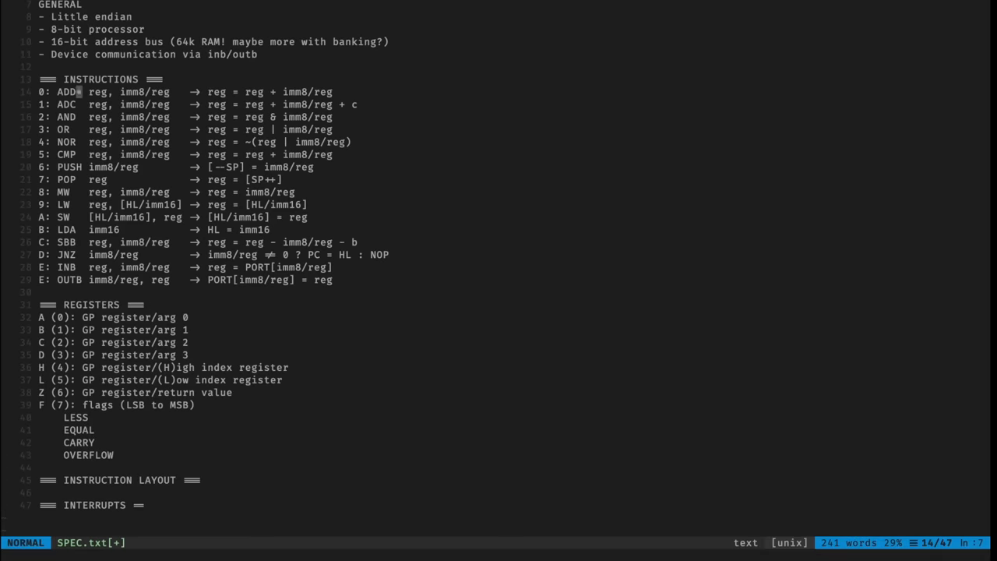
Add the carry/borrow footnote and the XXXXYZZZ instruction layout X/Y/Z lines
{"action": "type", "text": "*these instructions load thee carry/borrow bits in the (F) register"}
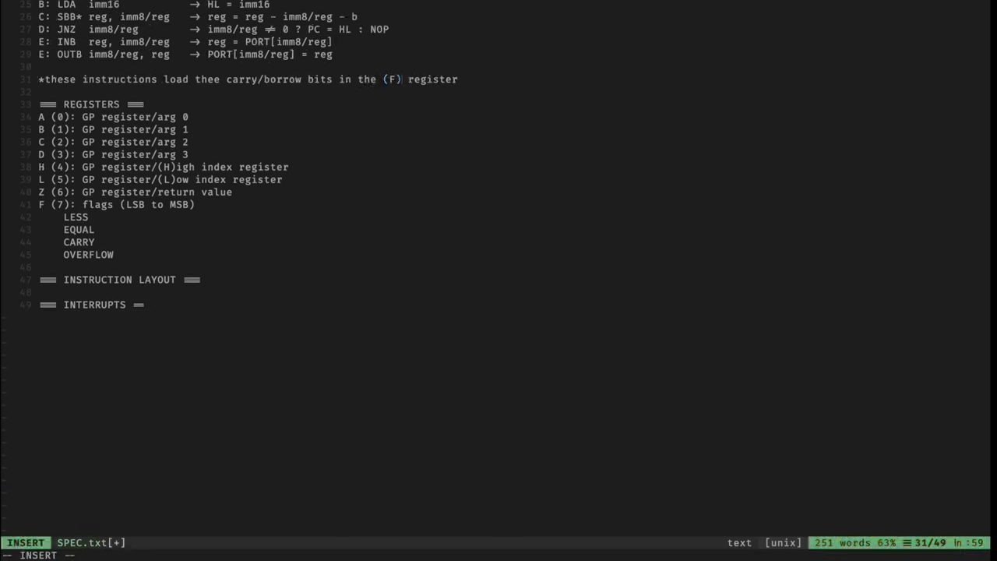
{"action": "type", "text": "Instruction layout is XXXXYZZZ where\\nX: 4-bit instruction identifier (see INSTRUCTIONS)\\nY:"}
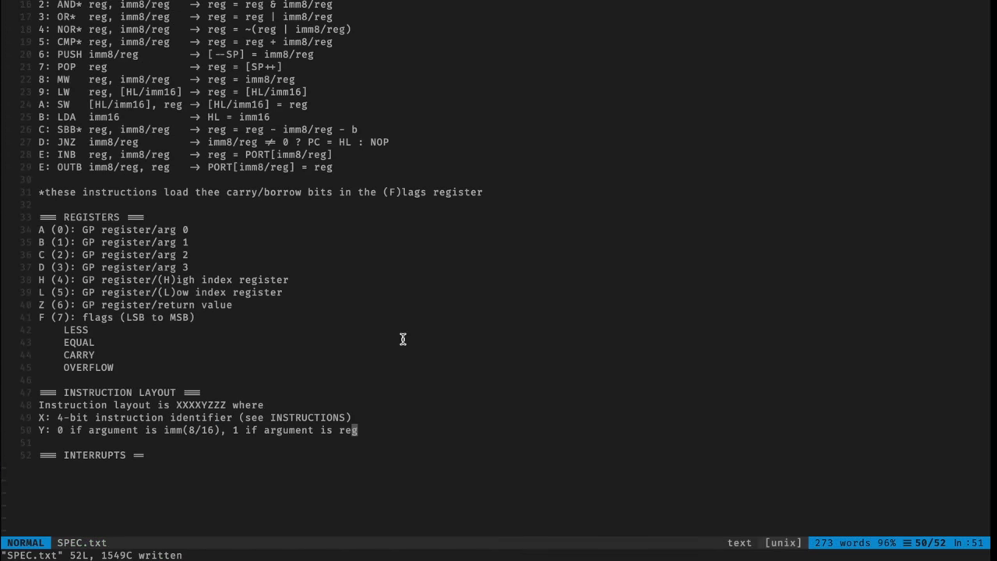
{"action": "type", "text": "Z: 3-bit register identifier (see REGISTERS)"}
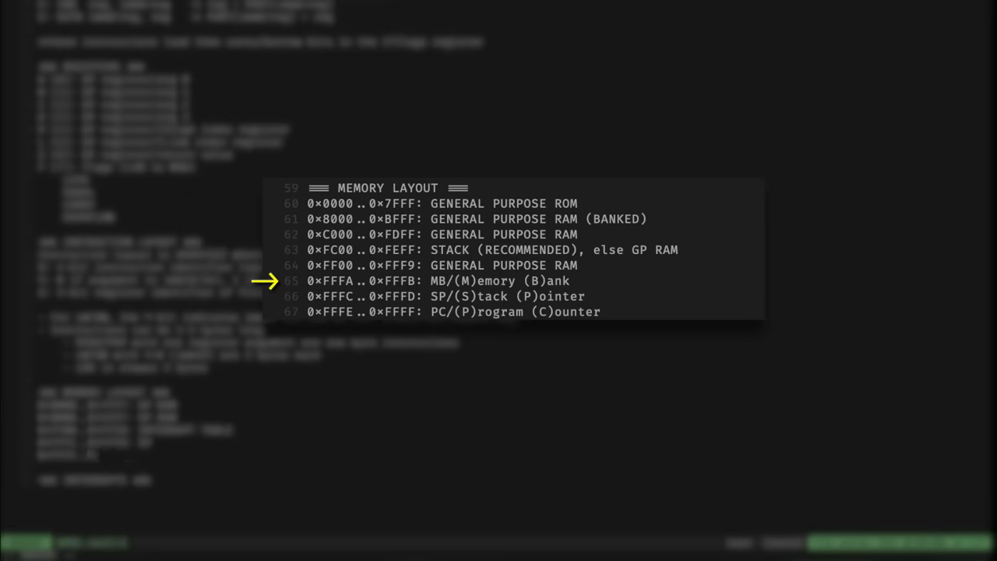
Scroll down through SPEC.txt's memory layout section
{"action": "scroll", "scroll_direction": "down", "scroll_amount": 3}
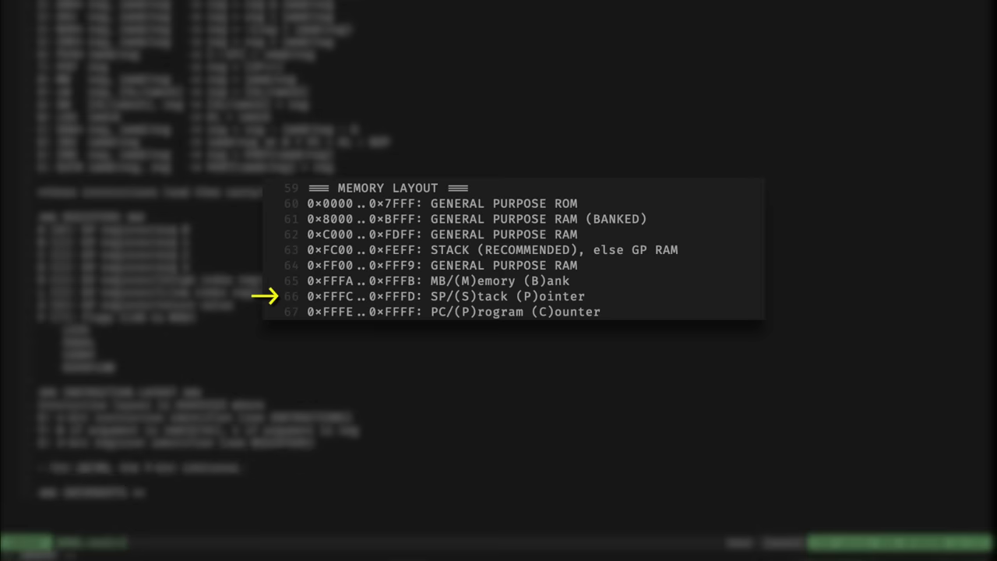
{"action": "key", "text": "down"}
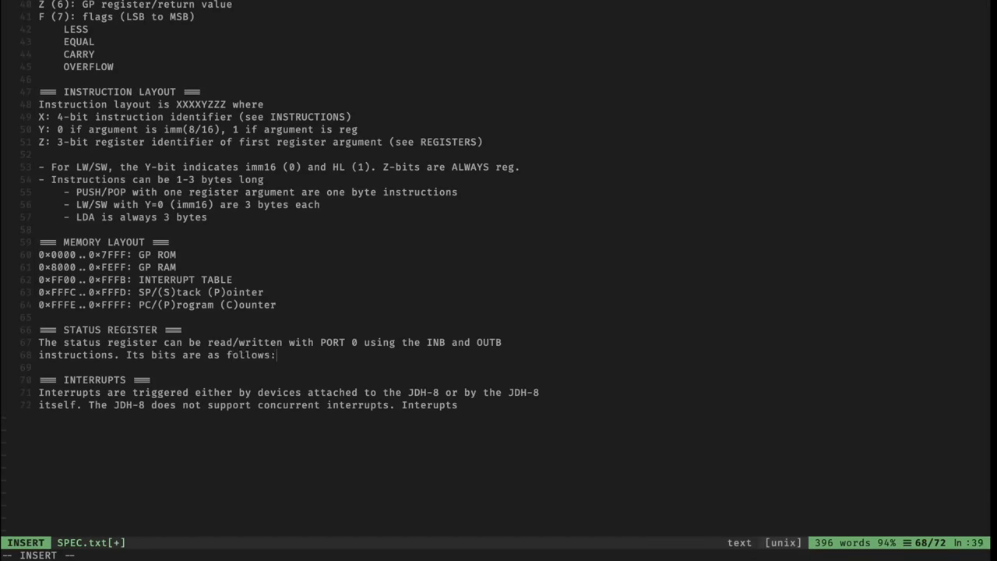
Describe the status register's JDH-8 state info and add an INTERRUPT CONTROL heading
{"action": "type", "text": "It contains control information about the current JDH-8 state."}
{"action": "type", "text": "0x01:"}
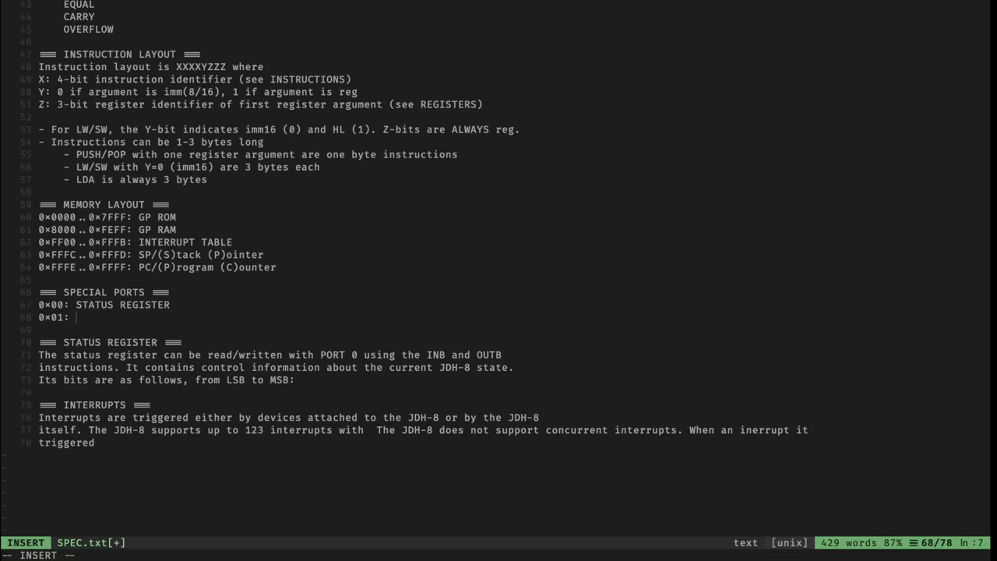
{"action": "type", "text": "INTERRUPT CONTROL"}
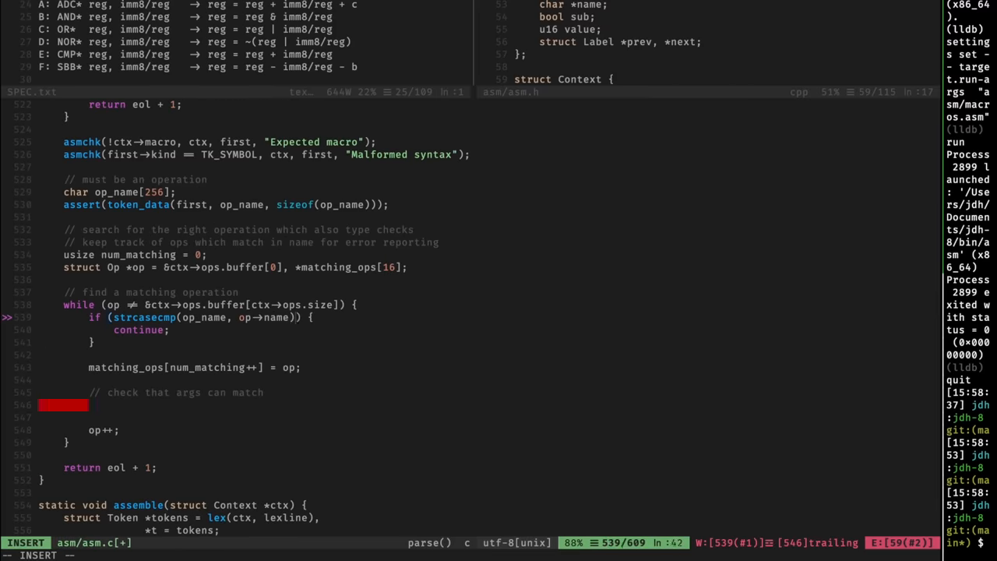
Type the op_args_check(ctx, ) call under the argument-matching comment
{"action": "type", "text": "op_args_check(ctx, )"}
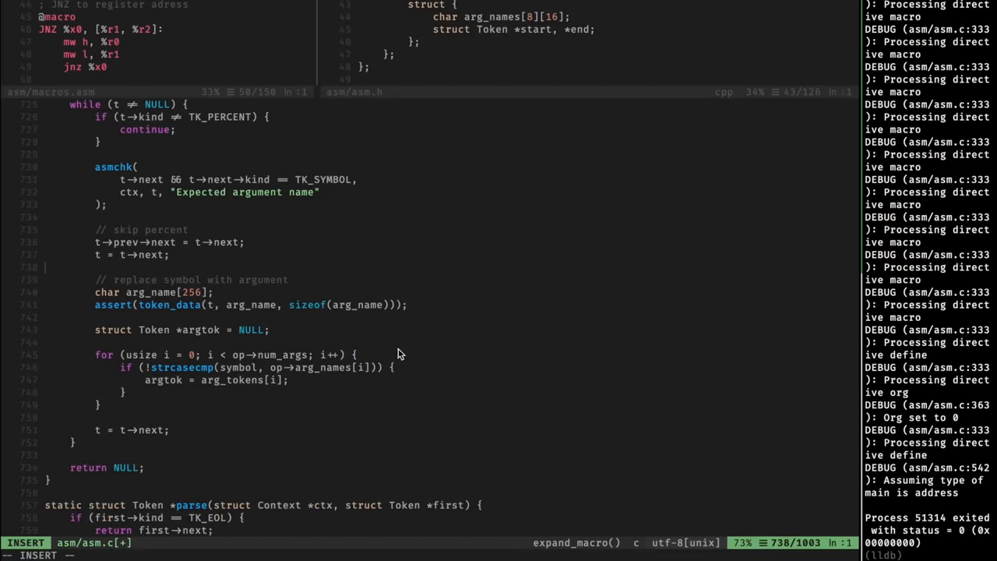
Scroll down through asm.c's expand_macro() code
{"action": "scroll", "scroll_direction": "down", "scroll_amount": 3}
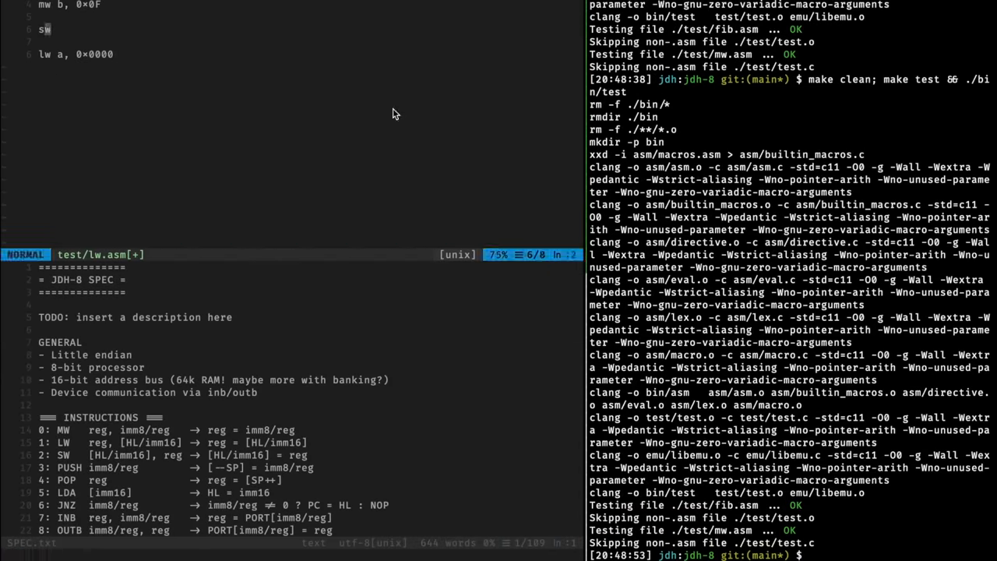
Write the '[0x8], a' operands in test/lw.asm and scroll down
{"action": "type", "text": "[0x8], a"}
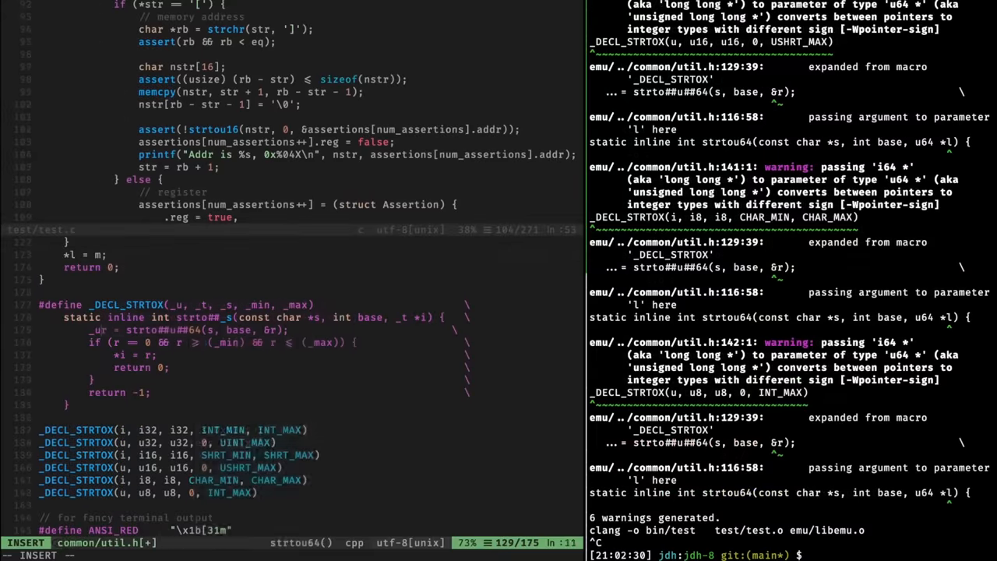
{"action": "scroll", "scroll_direction": "down", "scroll_amount": 3}
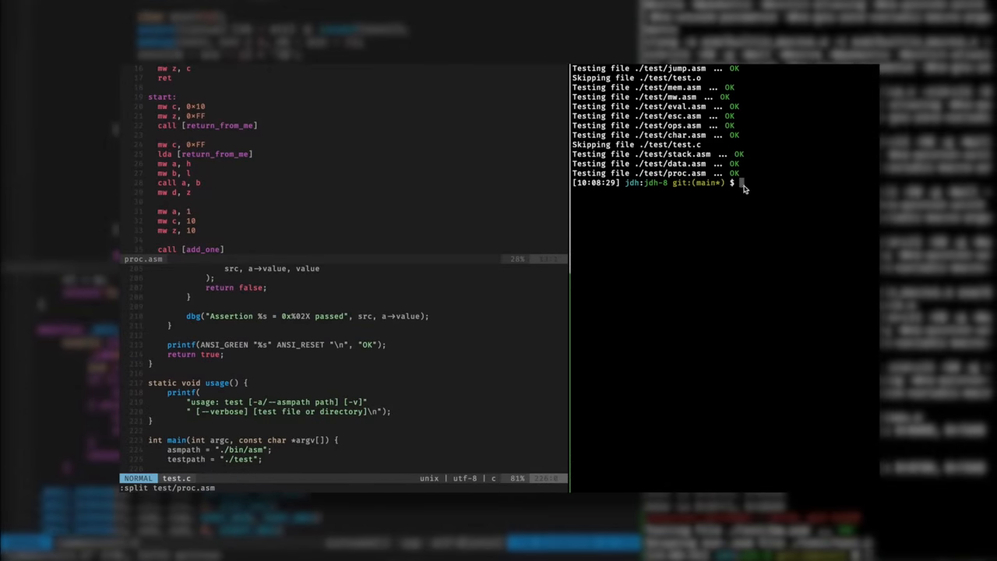
{"action": "mouse_move", "coordinate": [666, 216]}
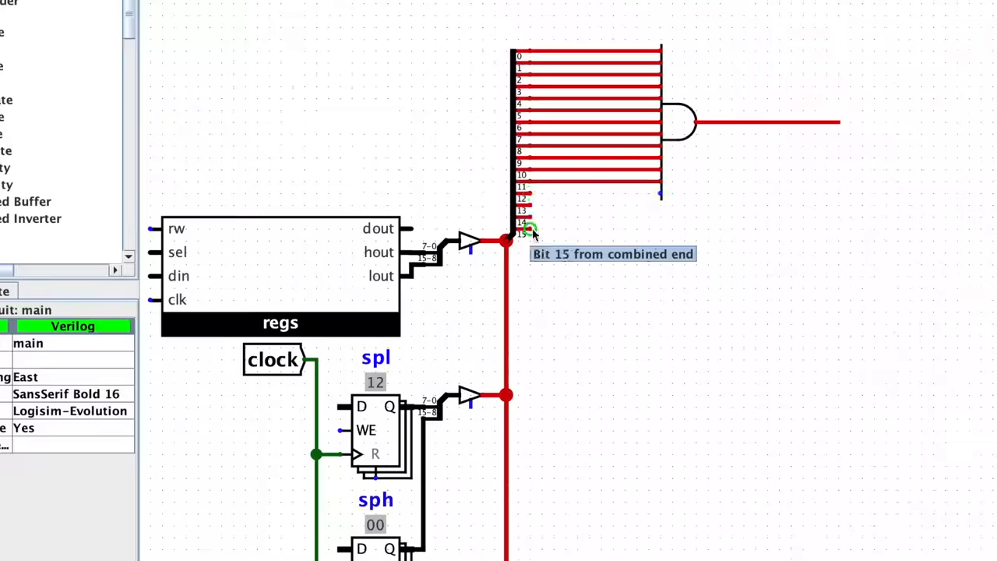
{"action": "scroll", "scroll_direction": "down", "scroll_amount": 3}
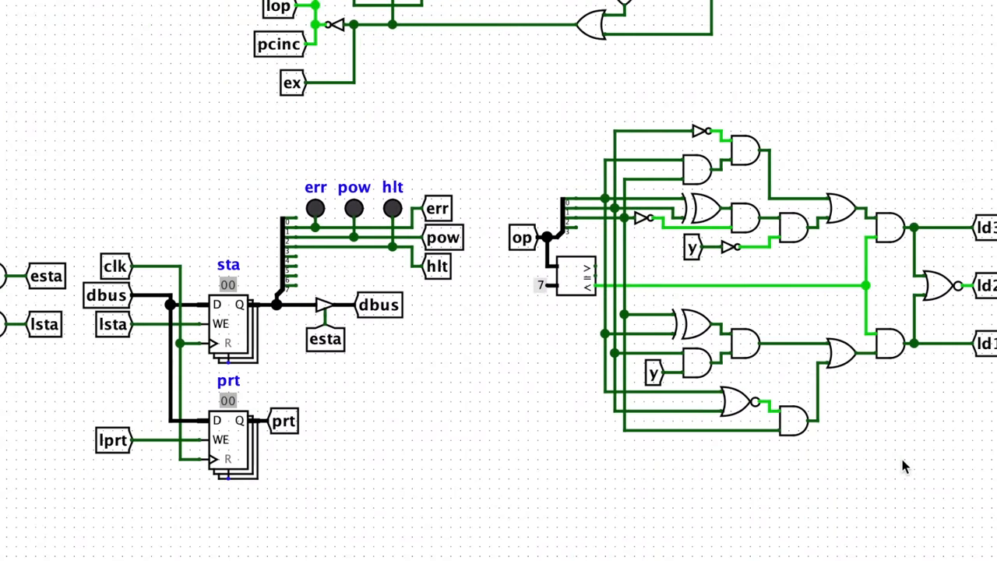
{"action": "scroll", "scroll_direction": "down", "scroll_amount": 3}
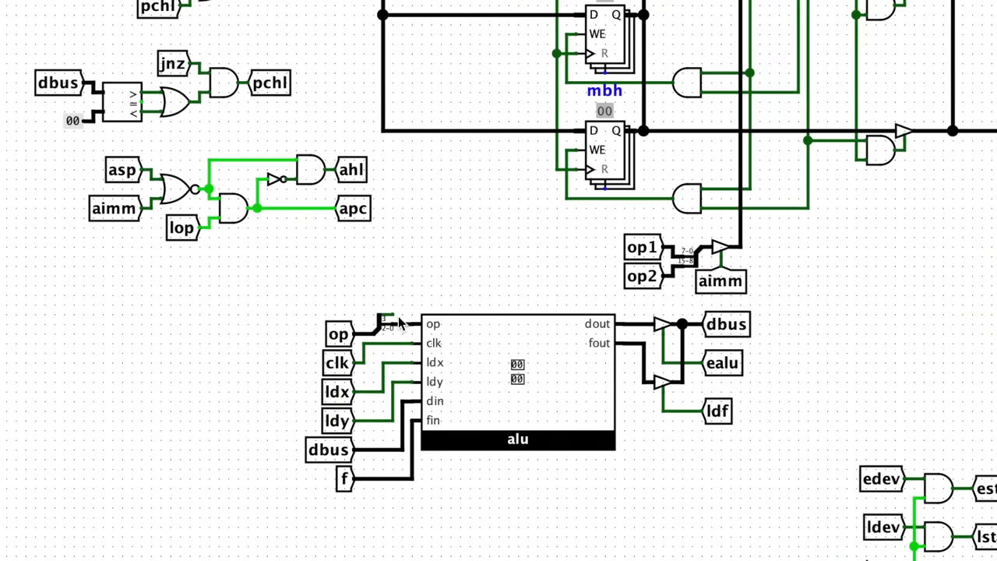
{"action": "scroll", "scroll_direction": "down", "scroll_amount": 3}
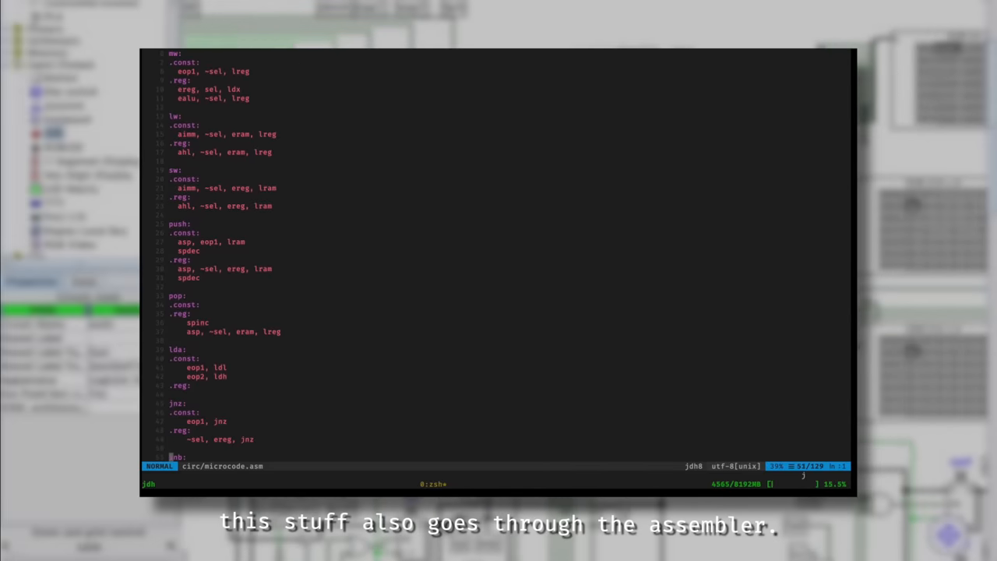
{"action": "scroll", "scroll_direction": "down", "scroll_amount": 3}
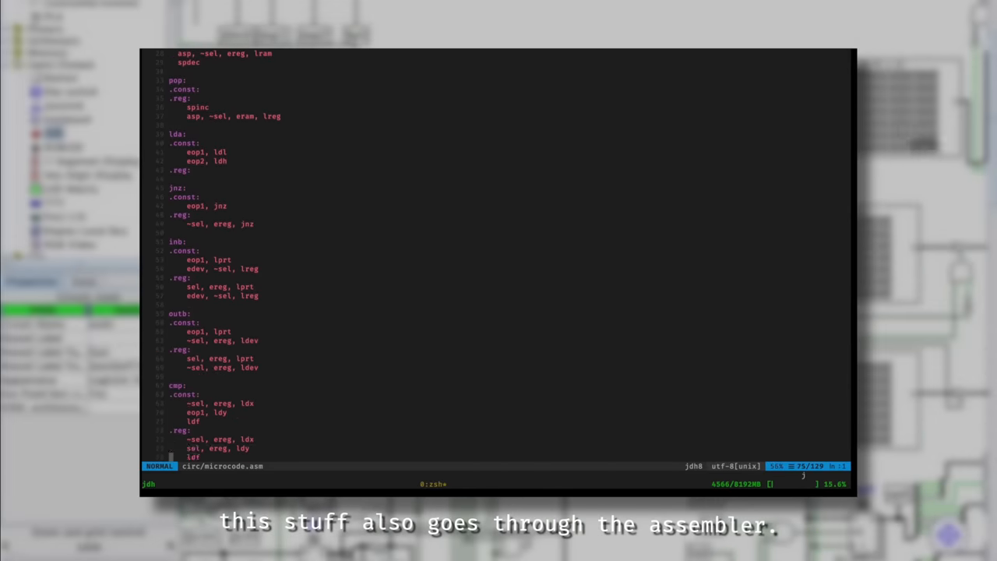
{"action": "scroll", "scroll_direction": "down", "scroll_amount": 3}
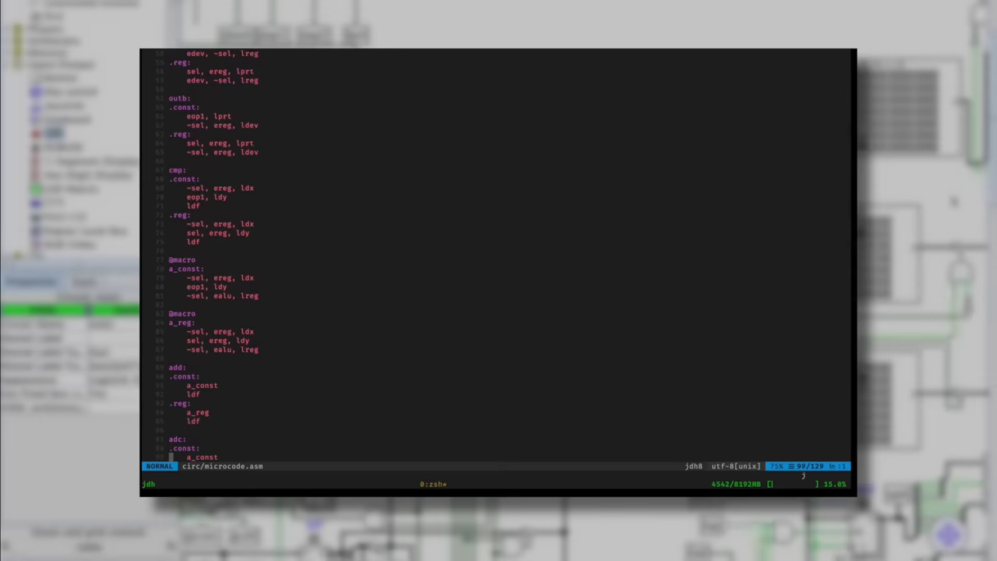
{"action": "scroll", "scroll_direction": "down", "scroll_amount": 3}
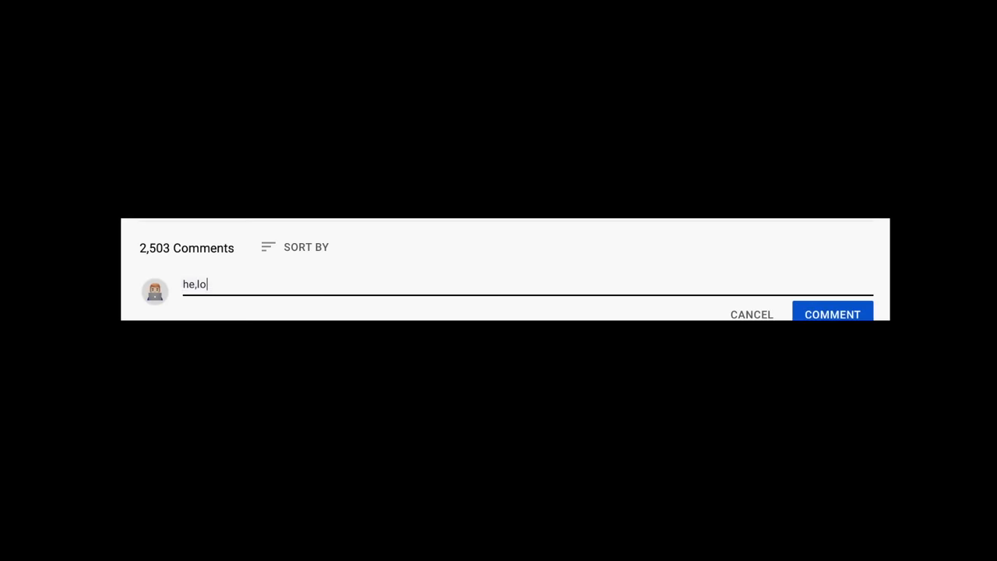
Type 'mr. jdh. u' into the YouTube comment box without posting
{"action": "type", "text": "mr. jdh. u"}
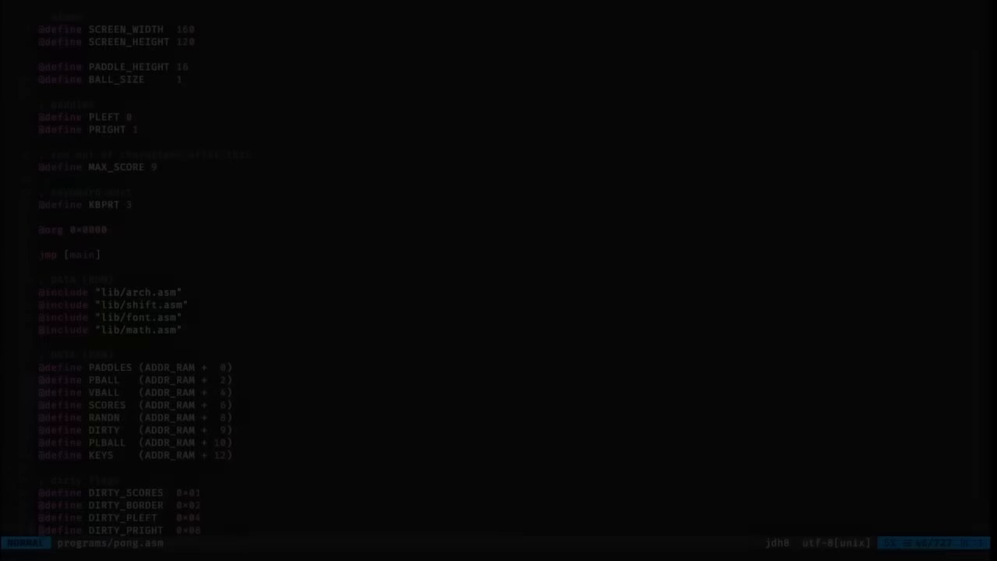
{"action": "scroll", "scroll_direction": "down", "scroll_amount": 3}
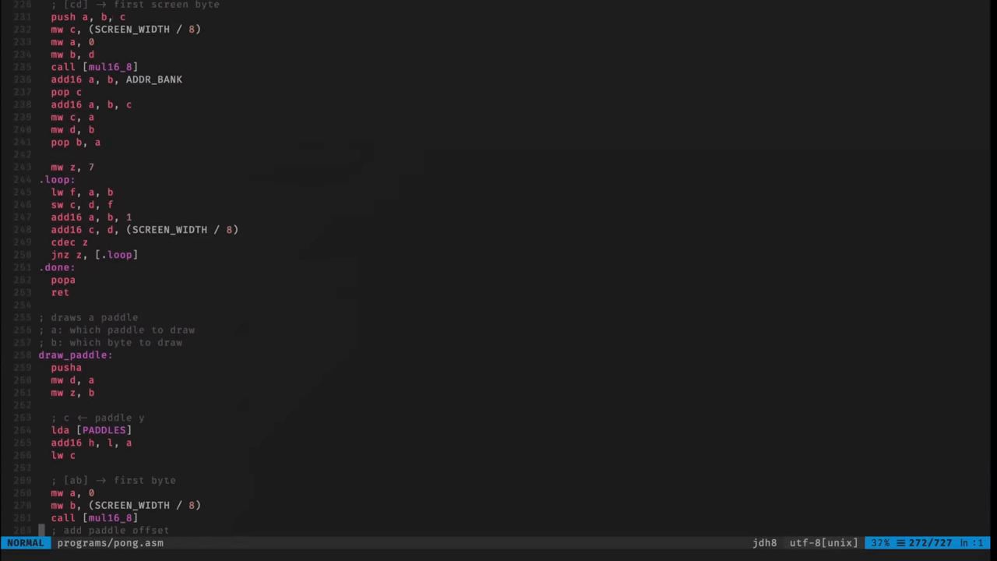
{"action": "scroll", "scroll_direction": "down", "scroll_amount": 3}
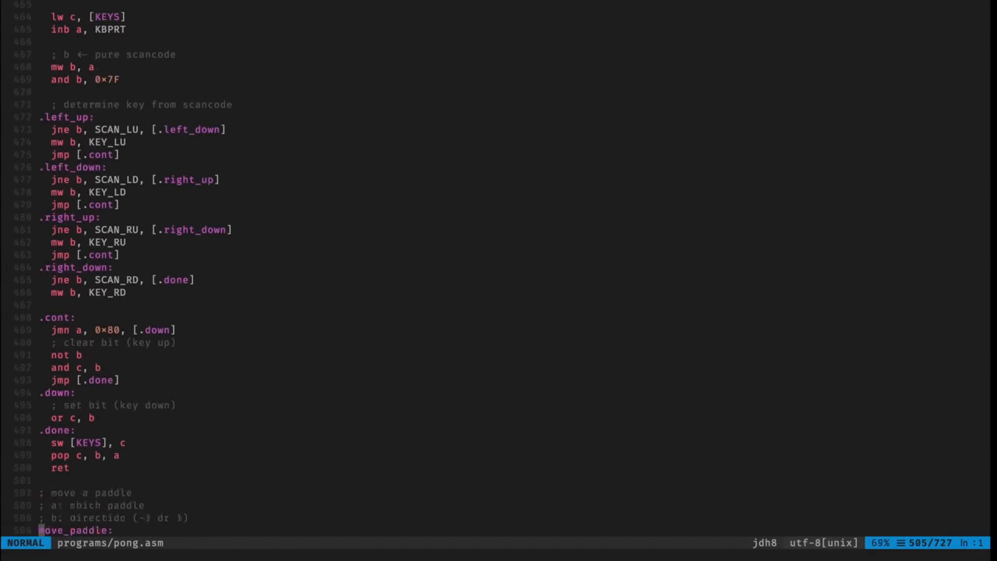
{"action": "scroll", "scroll_direction": "down", "scroll_amount": 3}
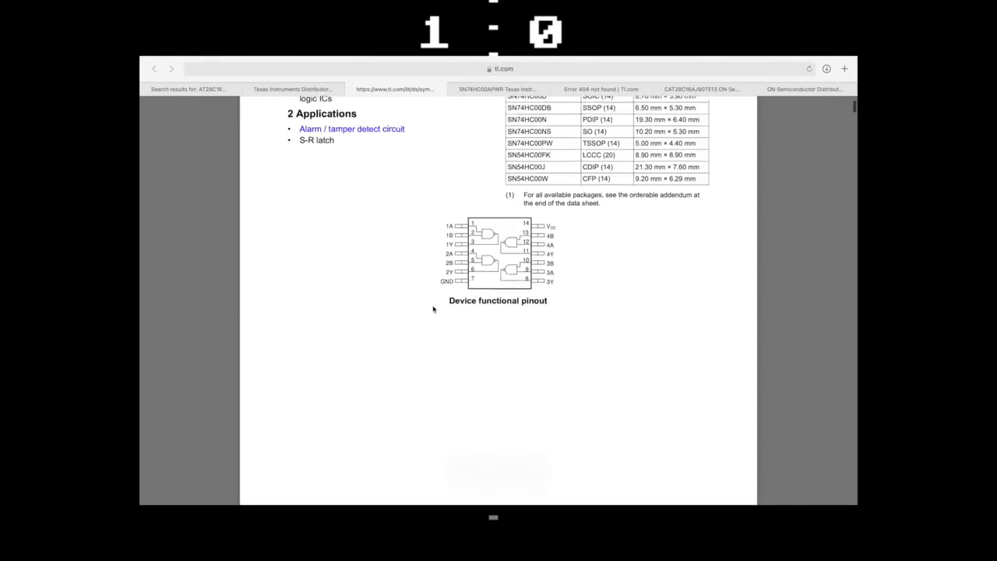
Switch to the Mouser tab for the CAT28C16 ON Semiconductor EEPROM
{"action": "left_click", "coordinate": [674, 89]}
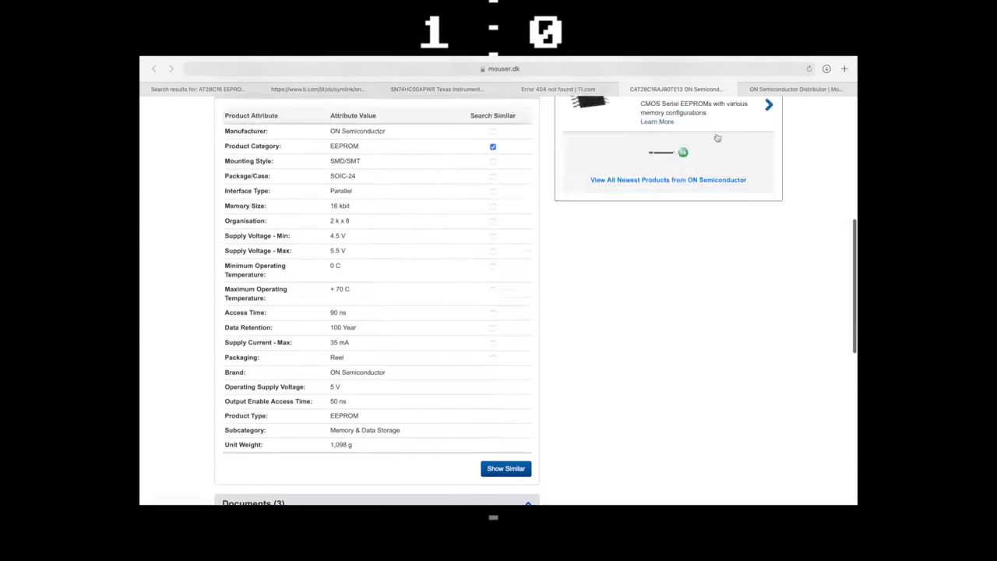